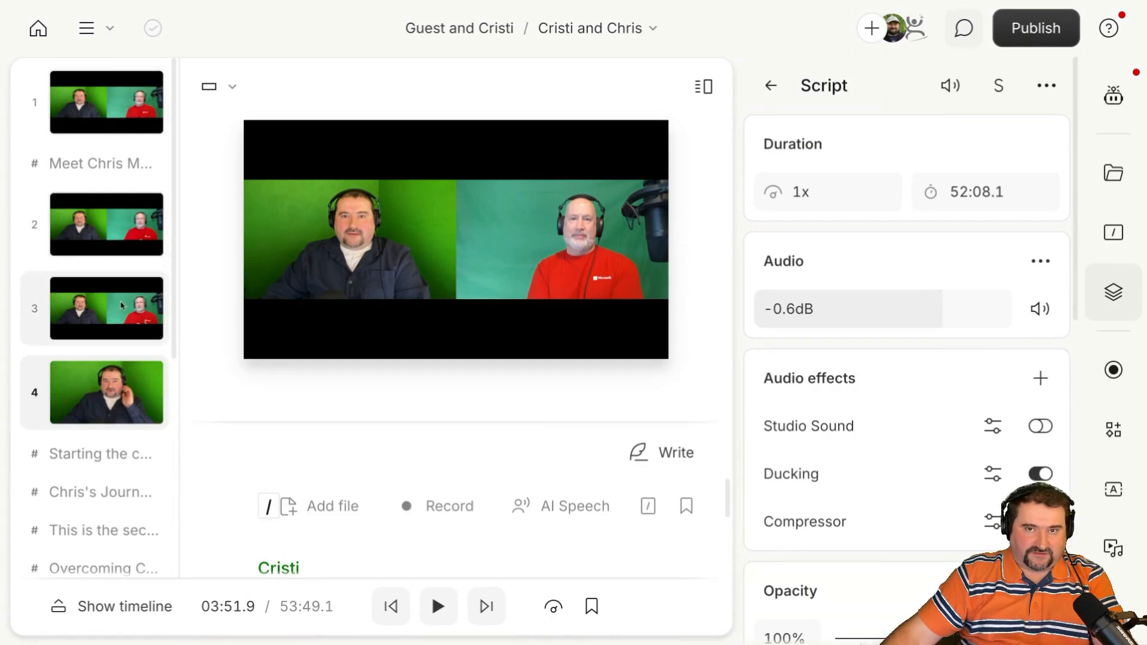
Select scene 1 of the Cristi and Chris project to show its 58.9-second script layer
click(106, 102)
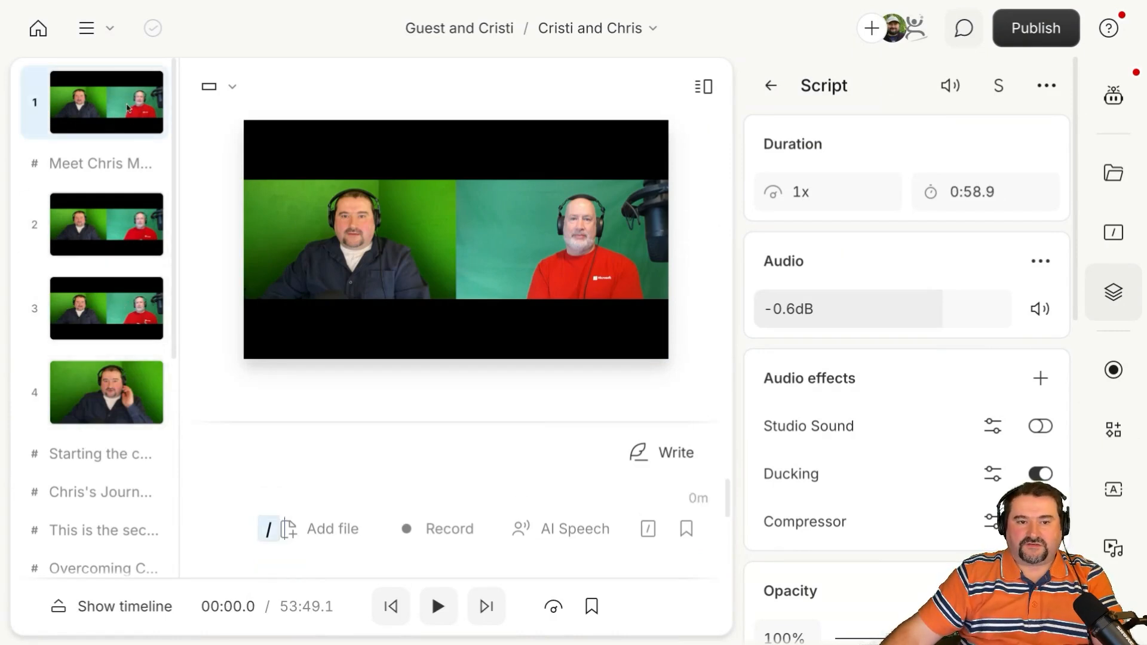
mouse_move(1113, 231)
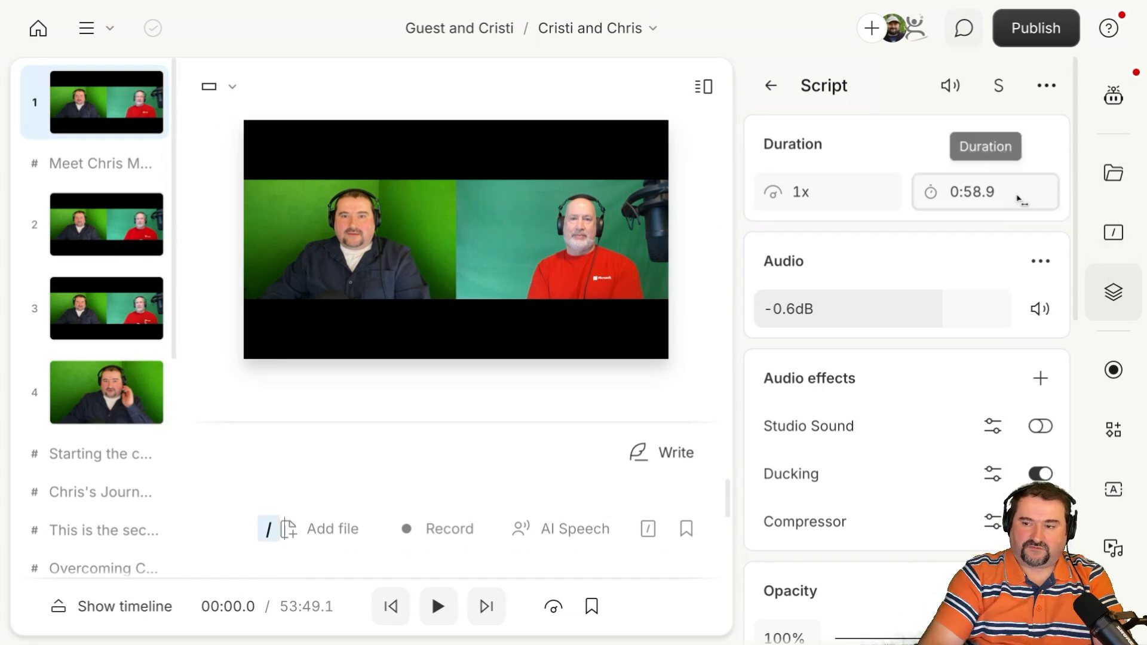
click(355, 243)
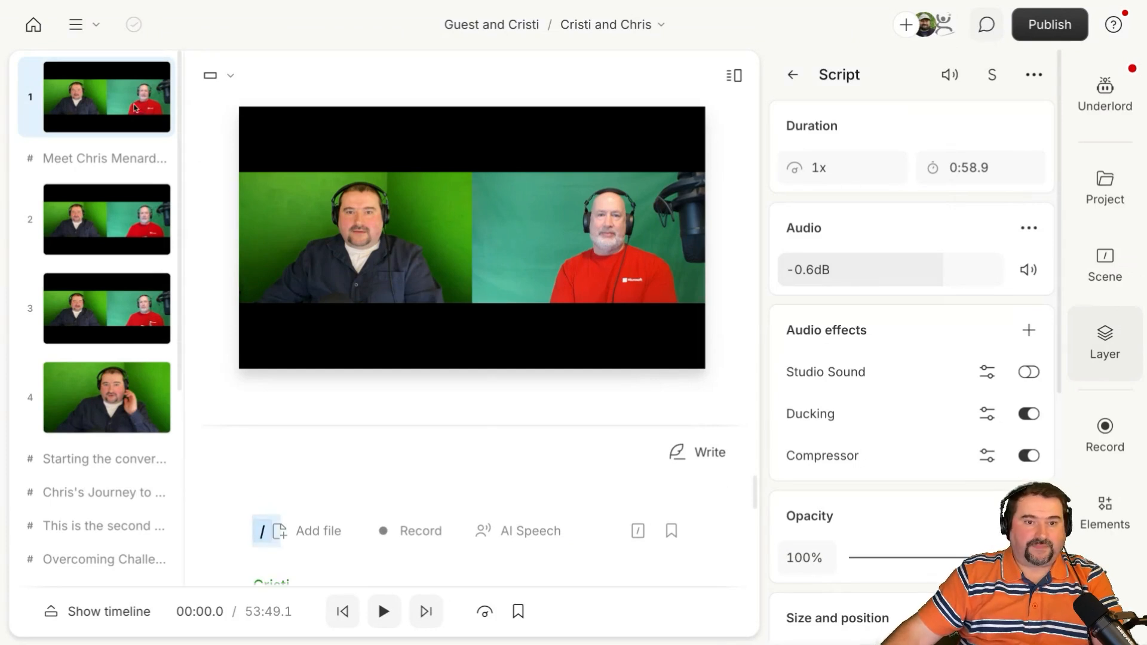
Show scene 1's own properties in the Scene tab of the right sidebar
click(1106, 262)
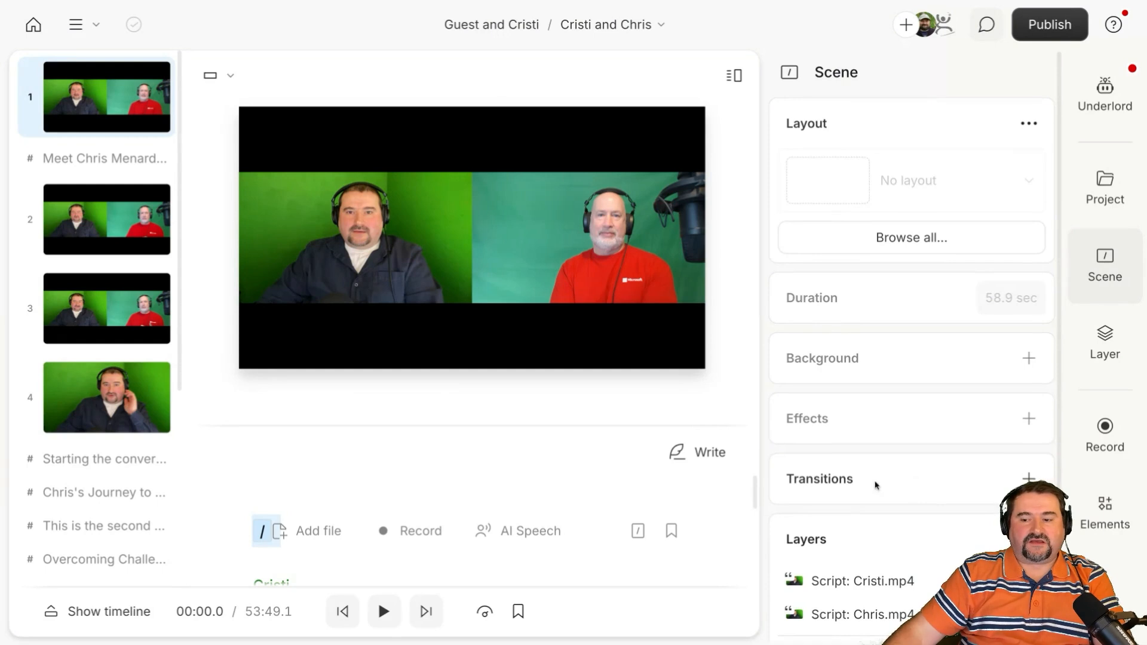
mouse_move(806, 433)
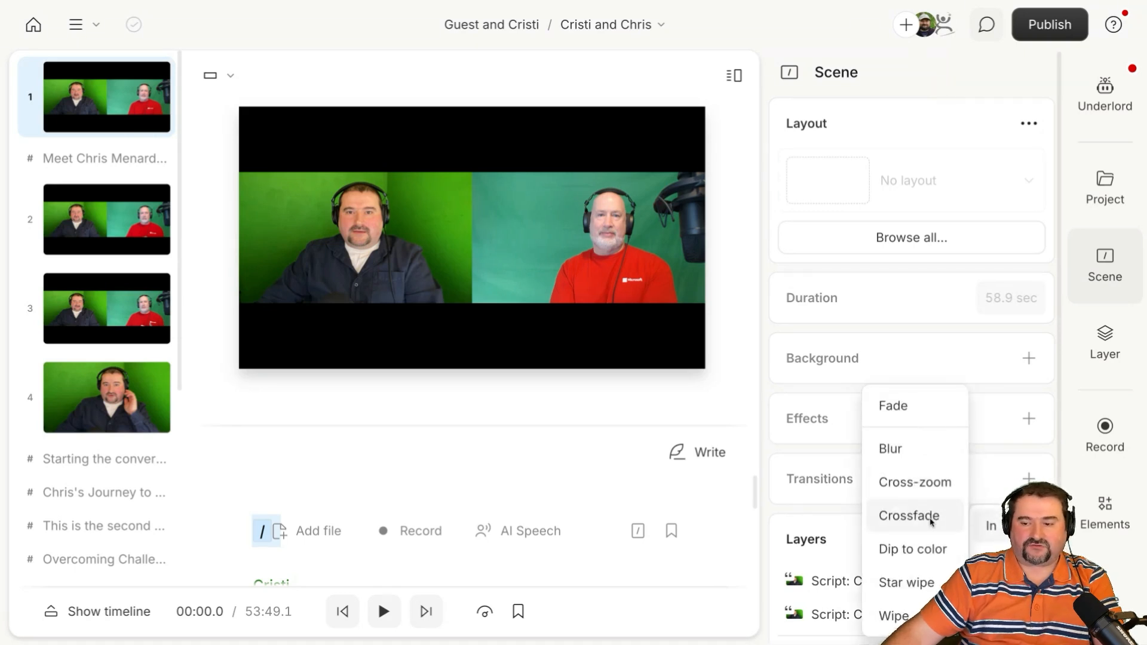
Choose Crossfade from the Transitions list for scene 1
click(908, 516)
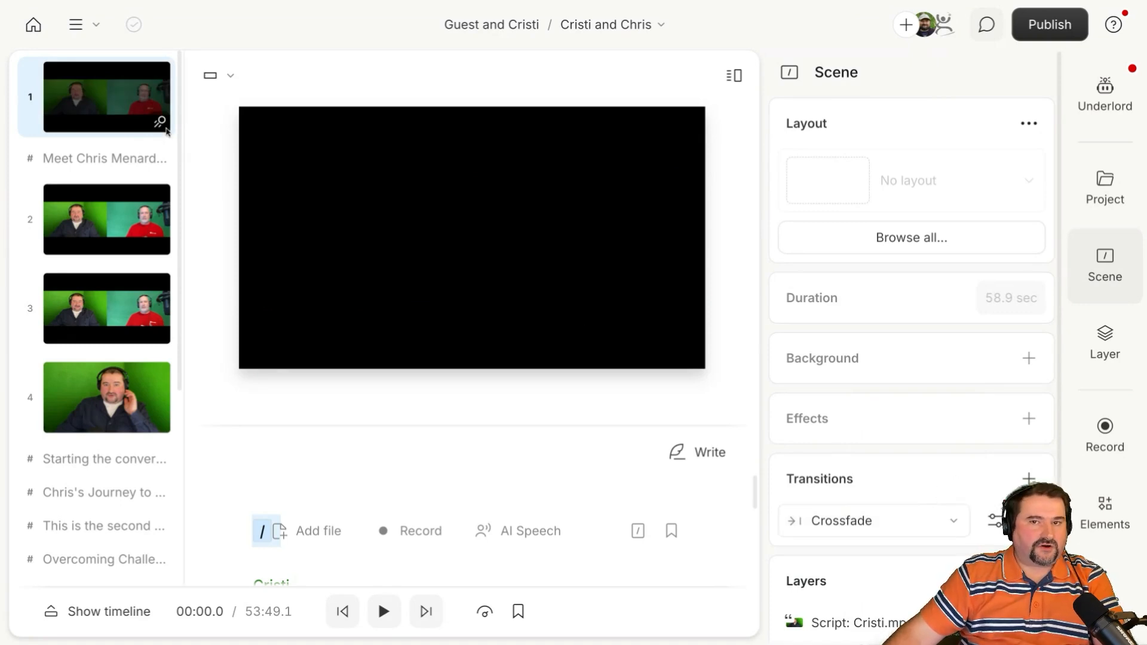
mouse_move(164, 139)
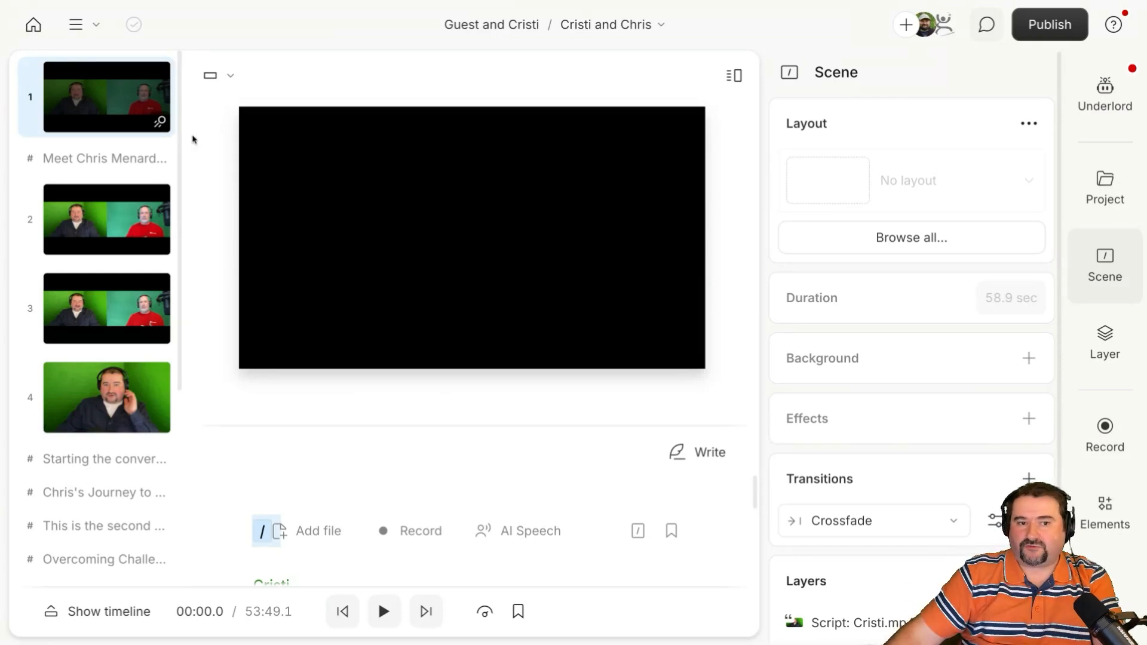
mouse_move(124, 124)
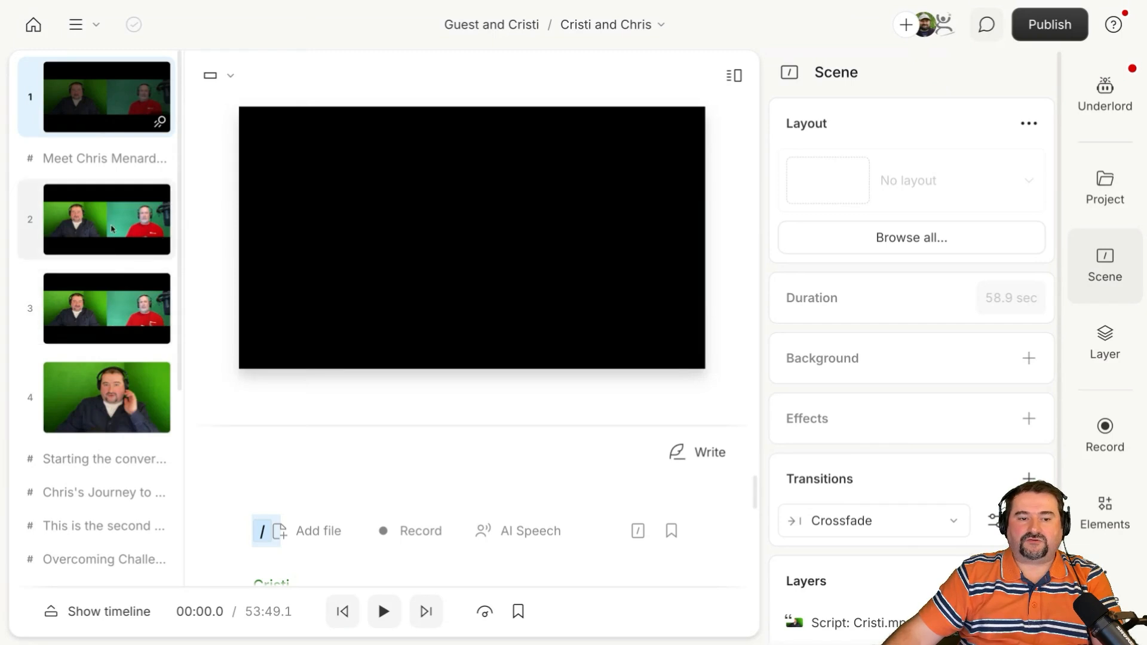
mouse_move(115, 310)
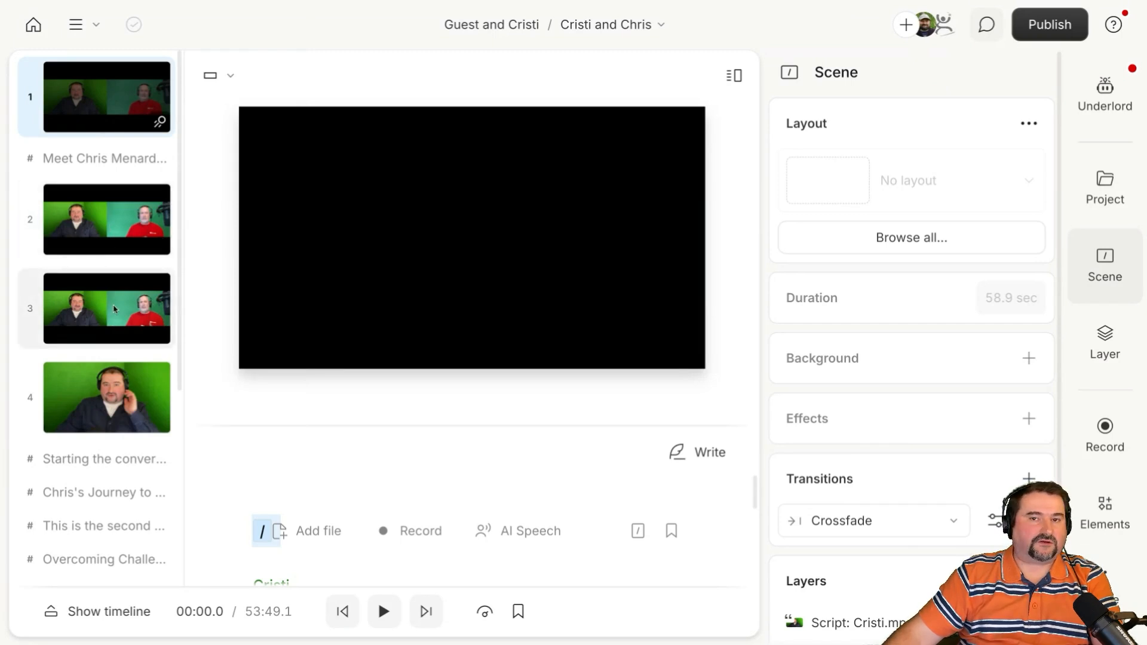
mouse_move(100, 219)
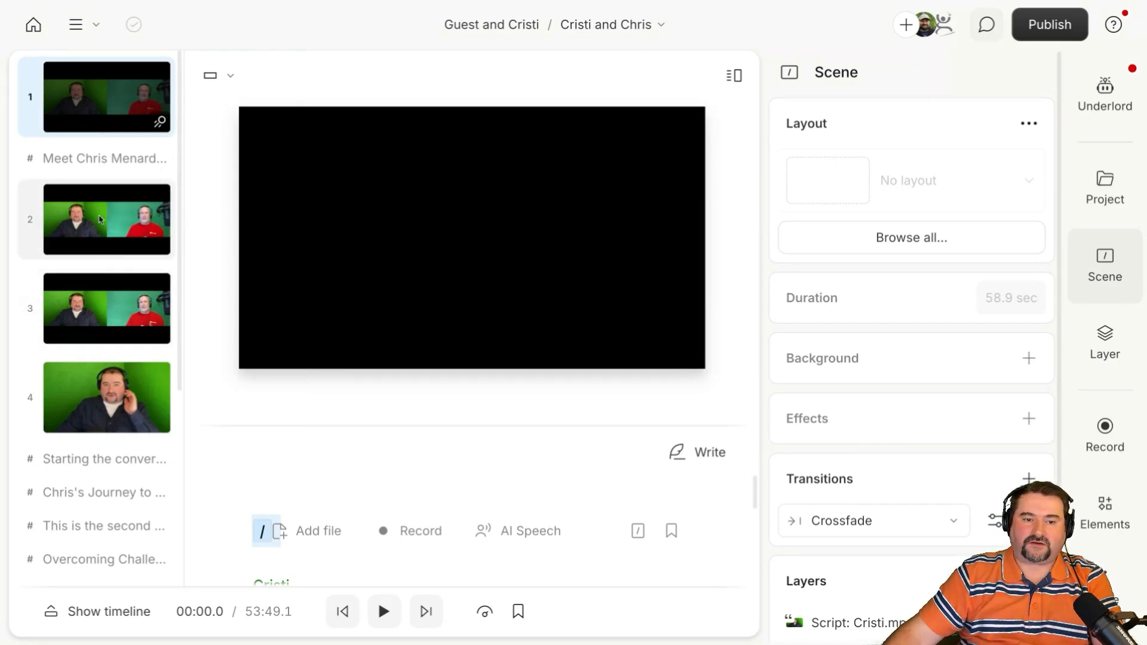